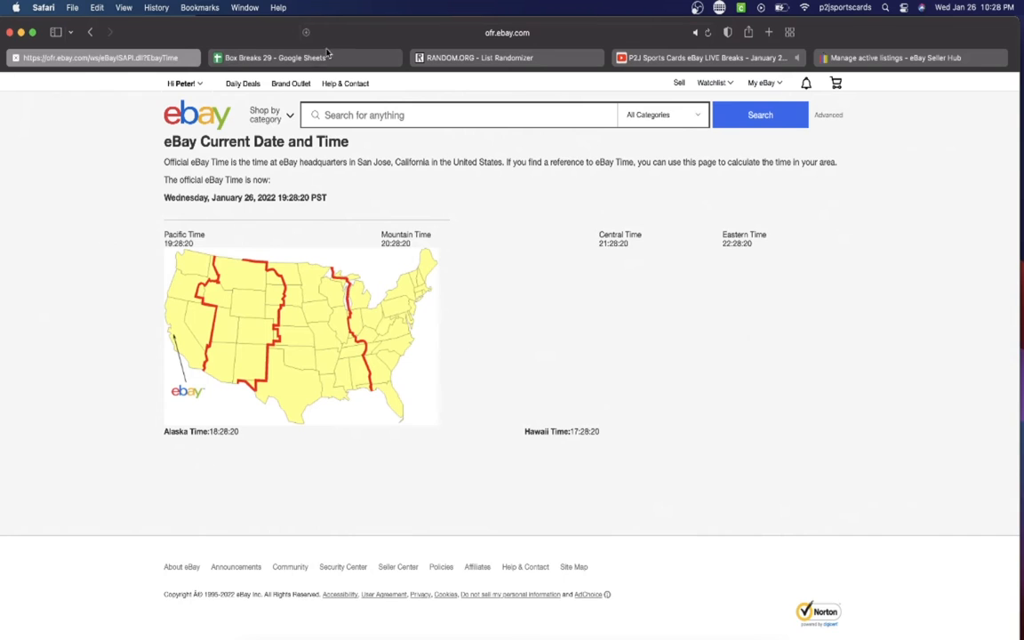
Switch from eBay's official time page to the Box Breaks 29 spreadsheet.
click(275, 57)
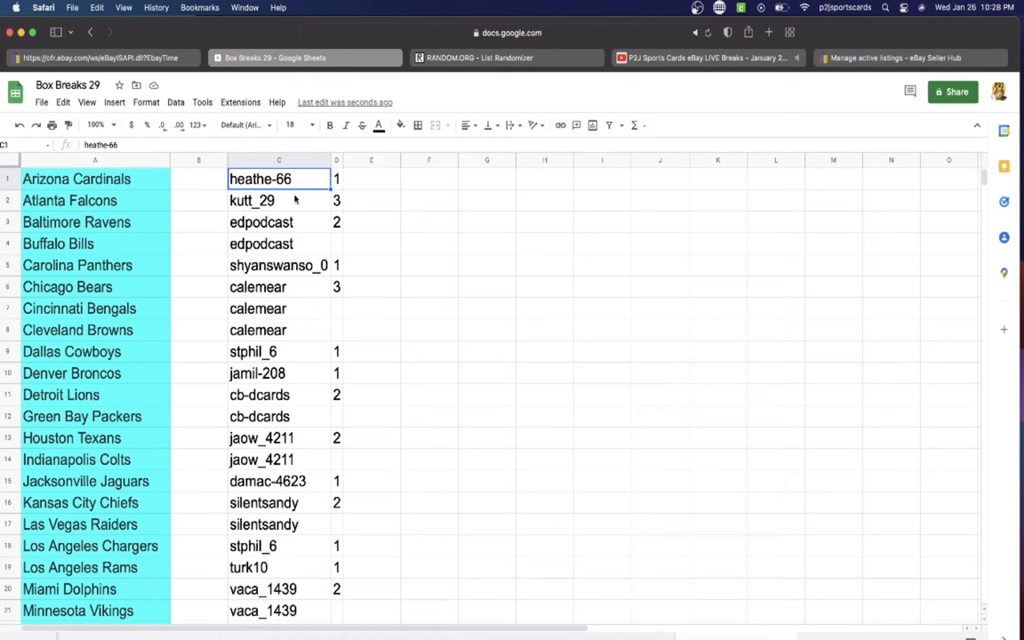
Review the usernames for the Ravens, Bears, Cowboys, Lions, Texans, Jaguars and Dolphins.
click(335, 199)
text(1)
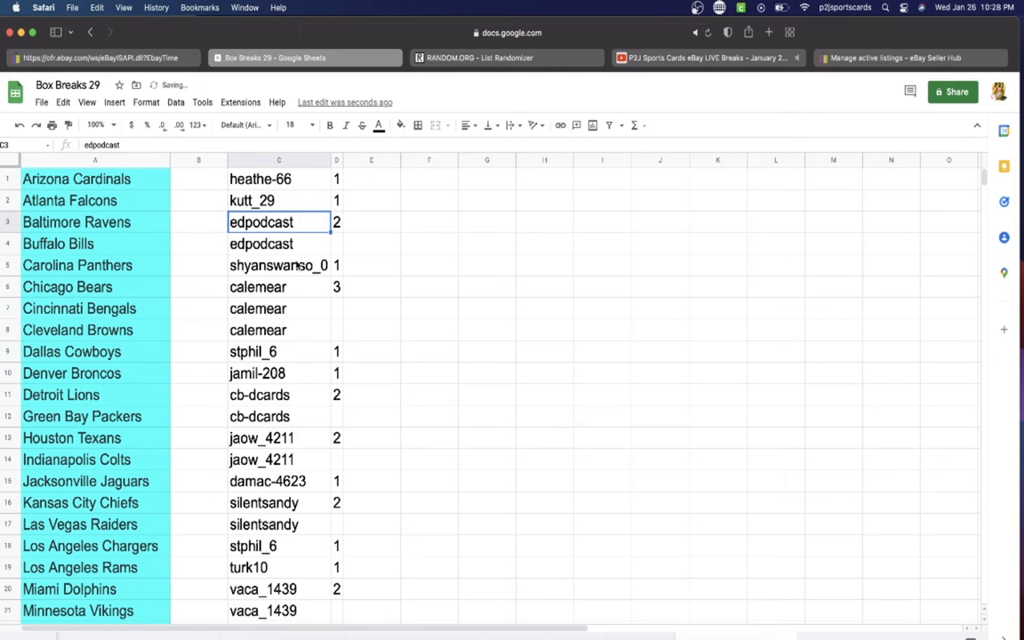
click(277, 286)
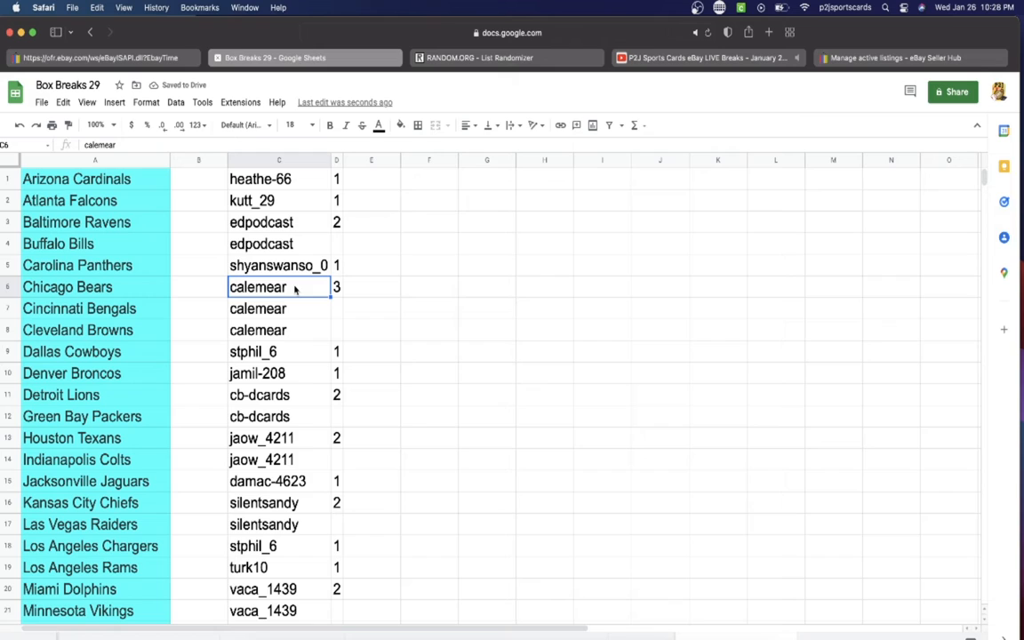
click(277, 352)
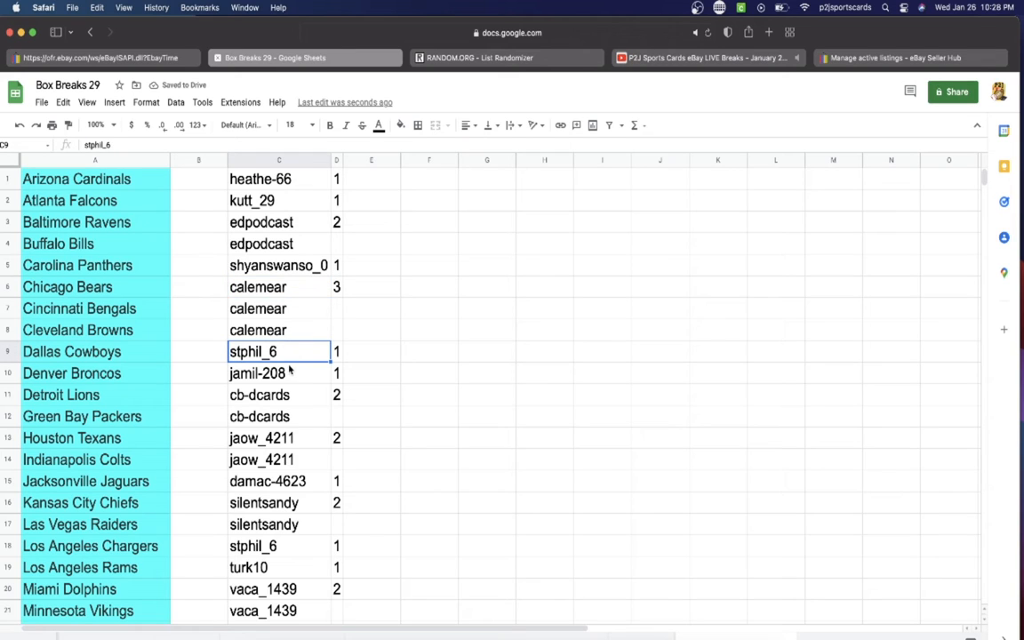
click(277, 394)
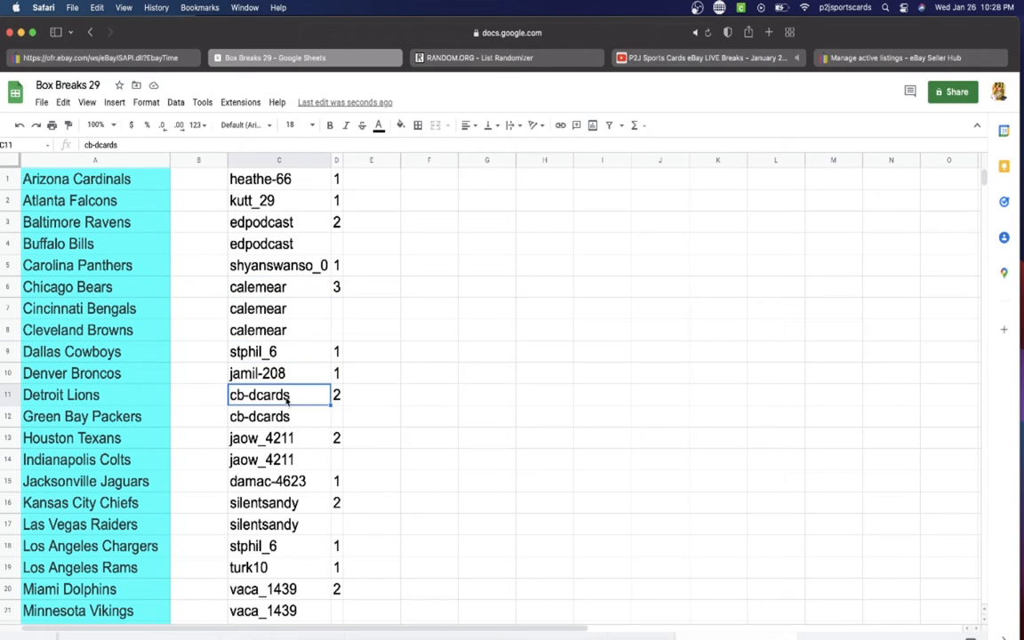
click(278, 437)
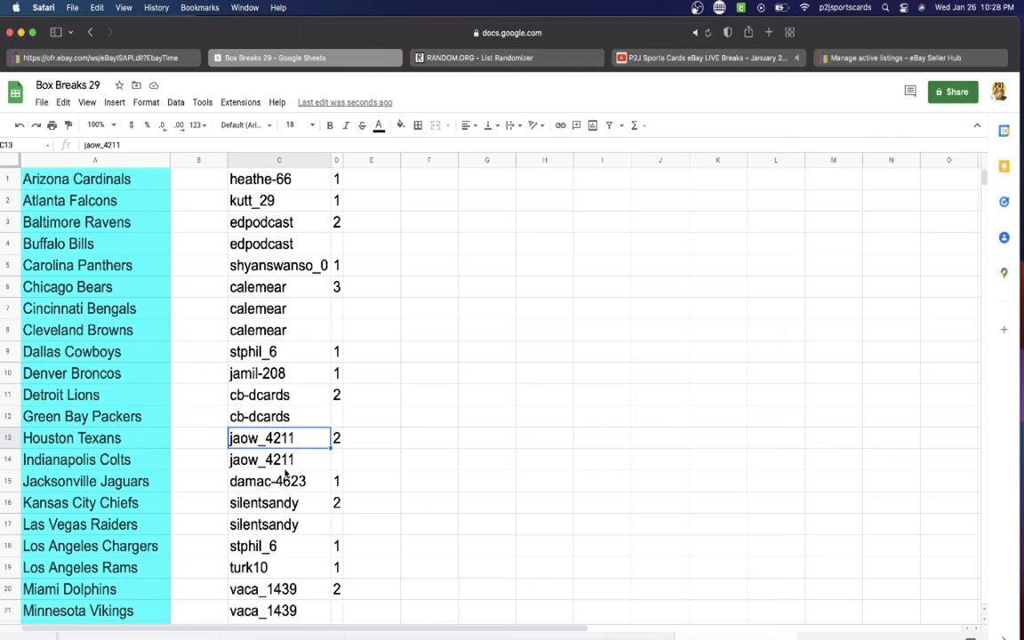
click(277, 480)
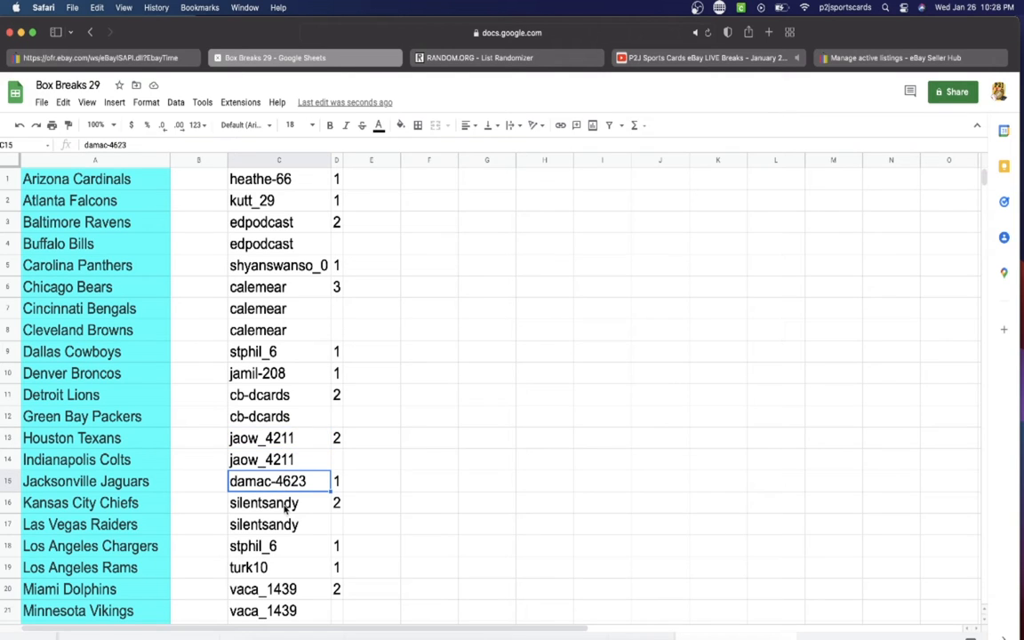
click(277, 545)
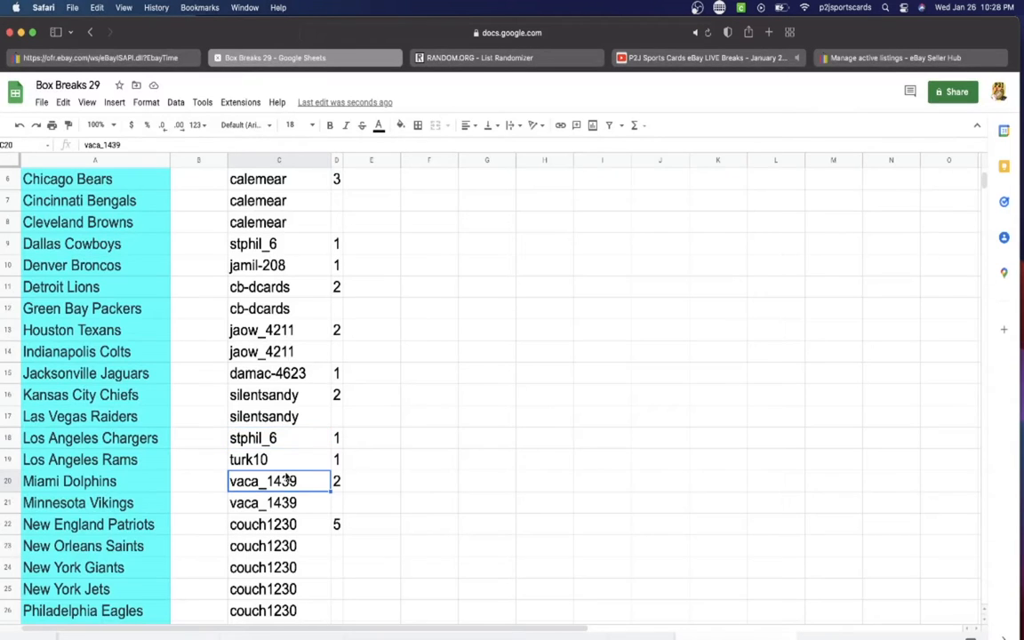
Review the 49ers, Buccaneers and Redskins usernames, then move to the RANDOM.ORG list randomizer.
scroll(down, 3)
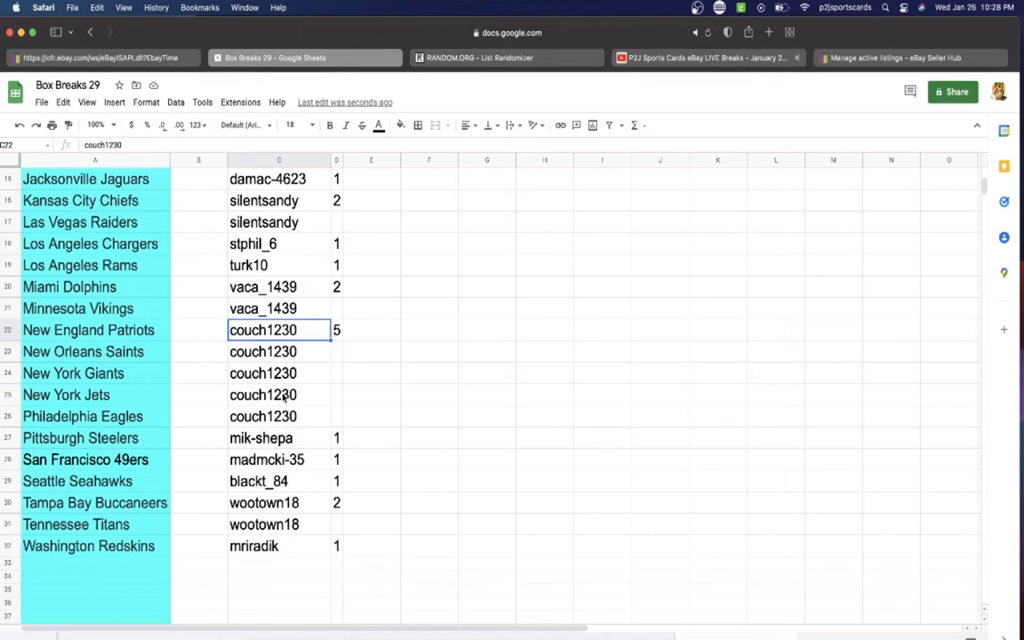
click(279, 459)
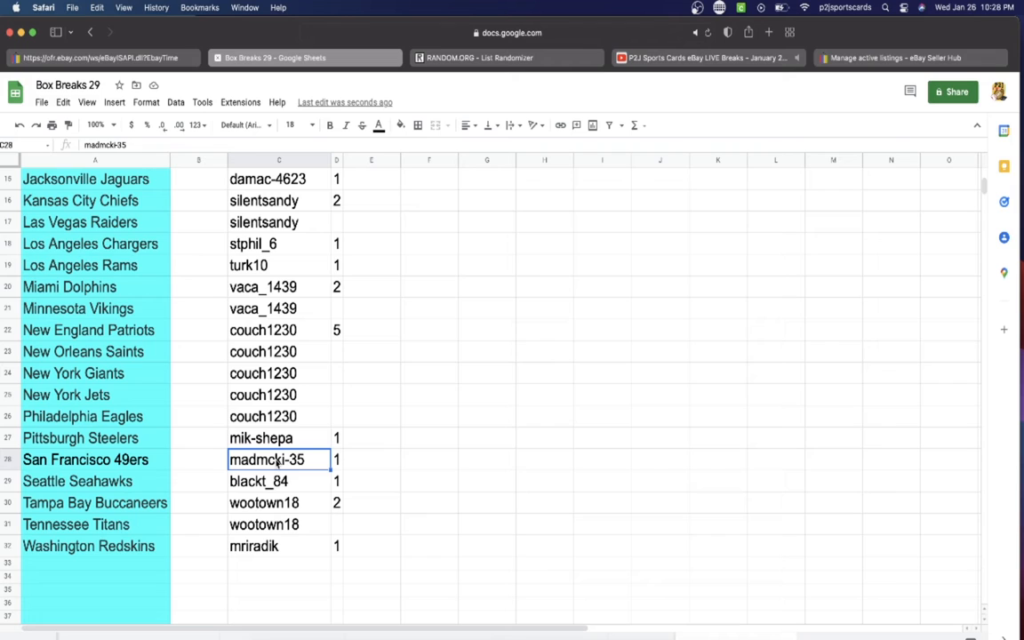
click(277, 501)
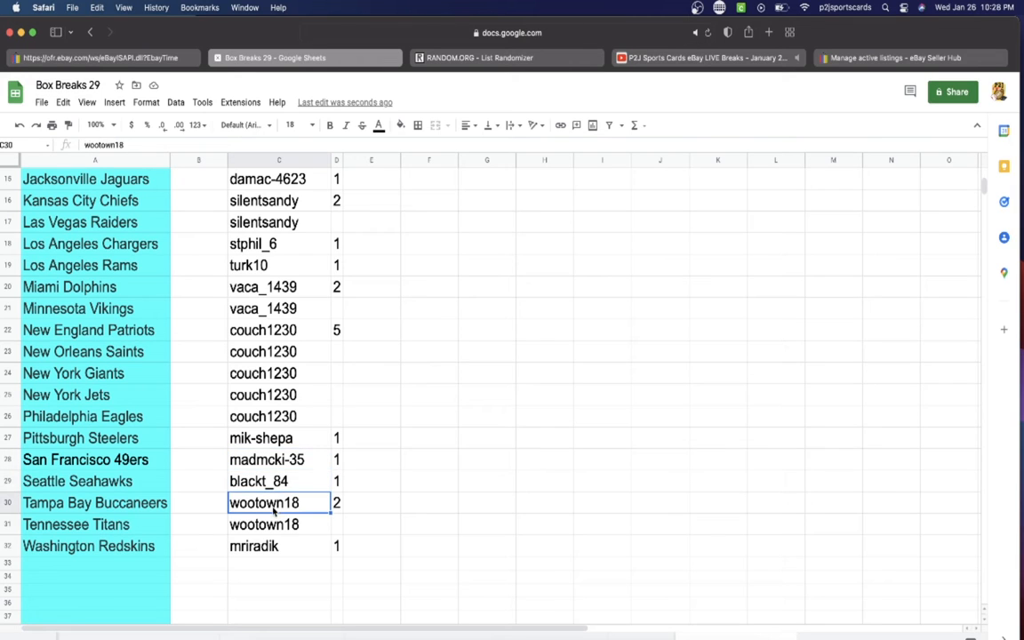
click(277, 546)
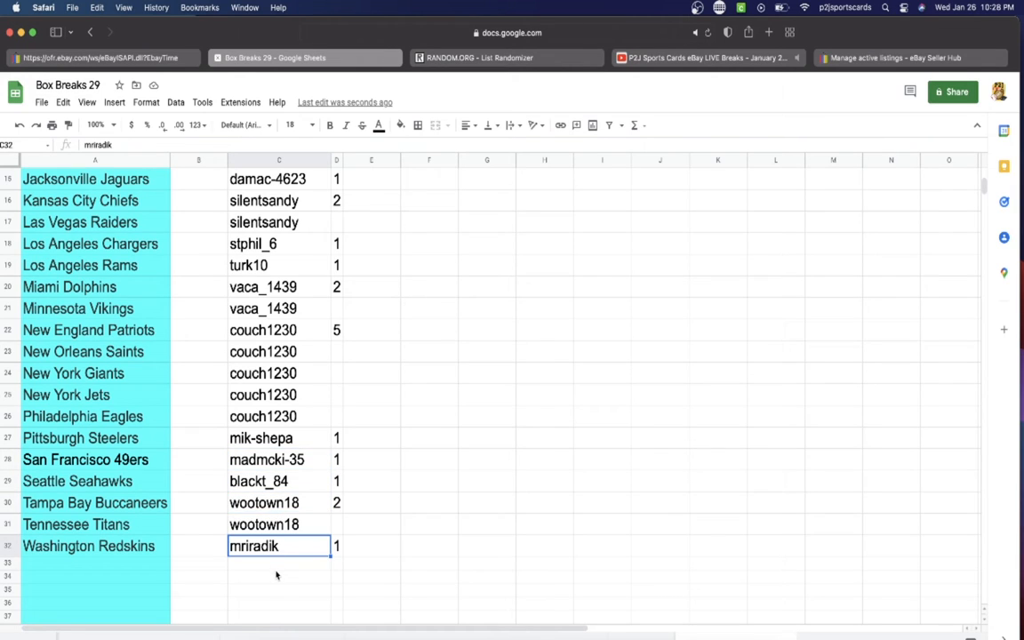
scroll(up, 3)
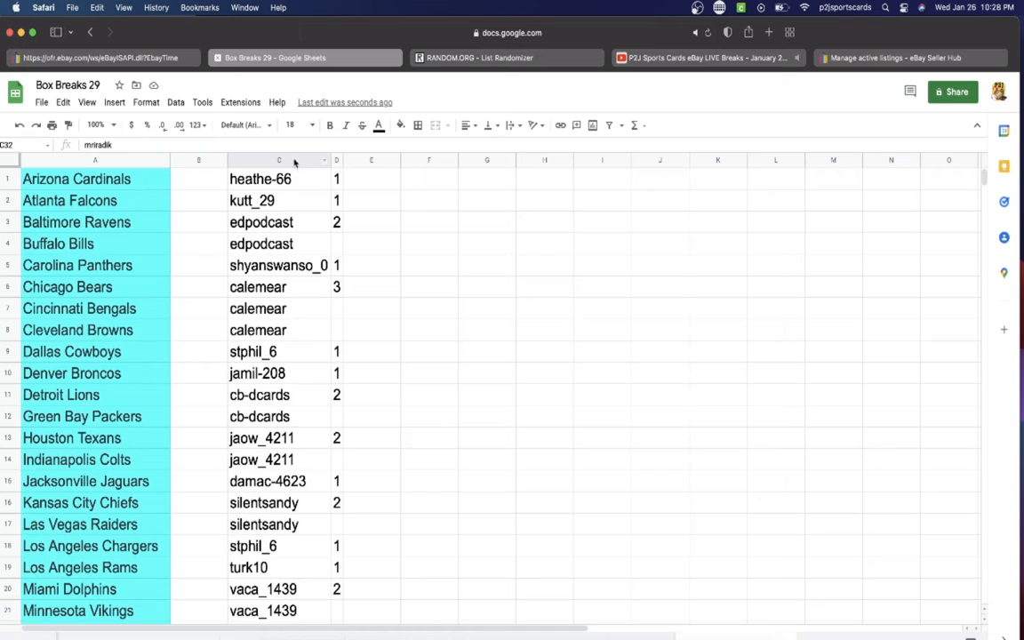
scroll(down, 3)
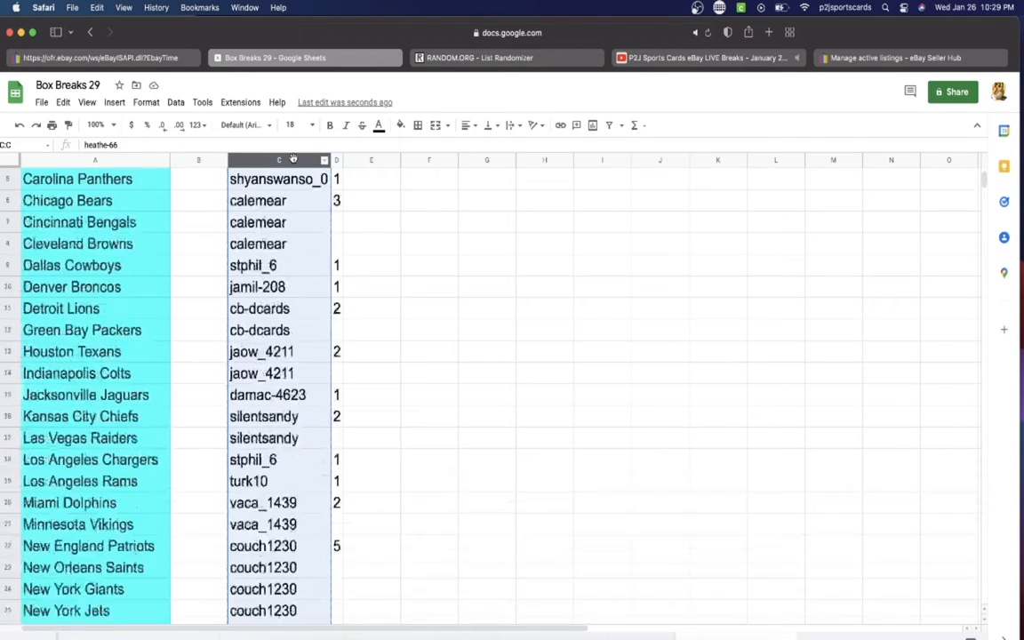
scroll(up, 3)
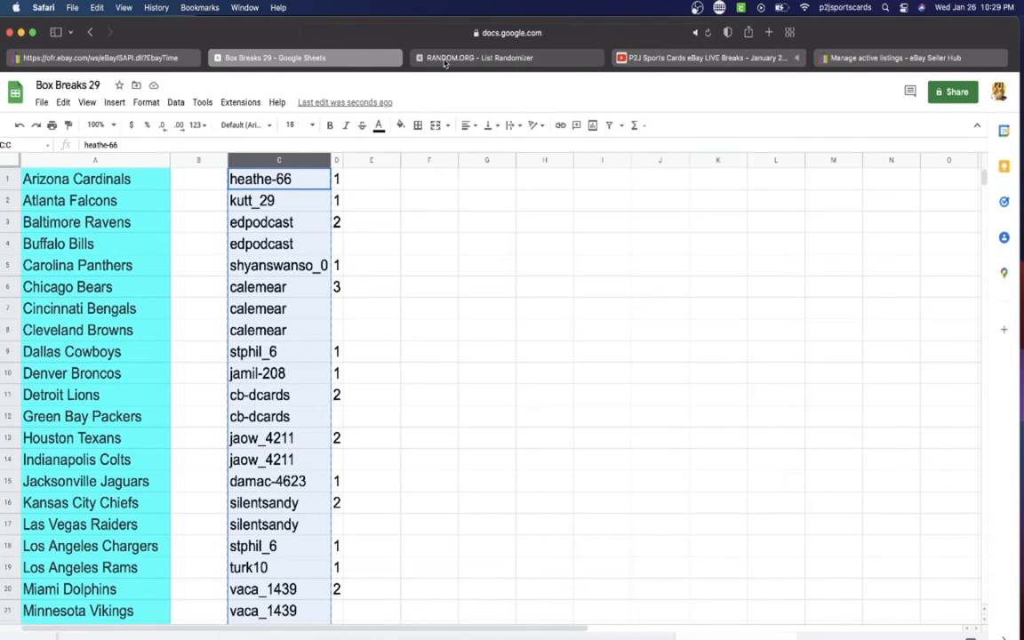
click(480, 57)
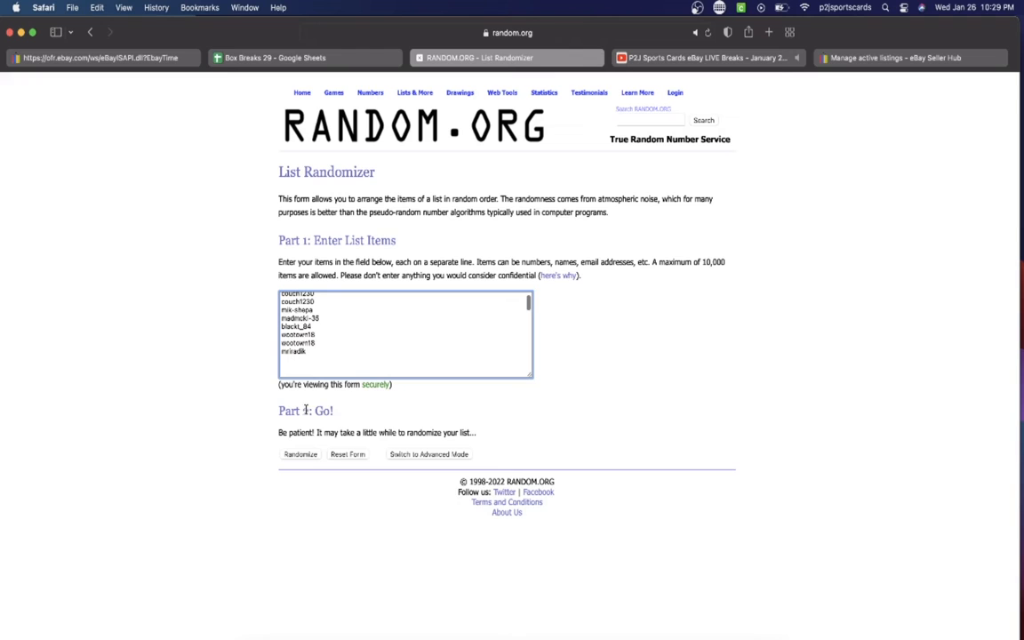
Reshuffle the 32-name participant list five times with the Again button for a fresh order.
click(300, 455)
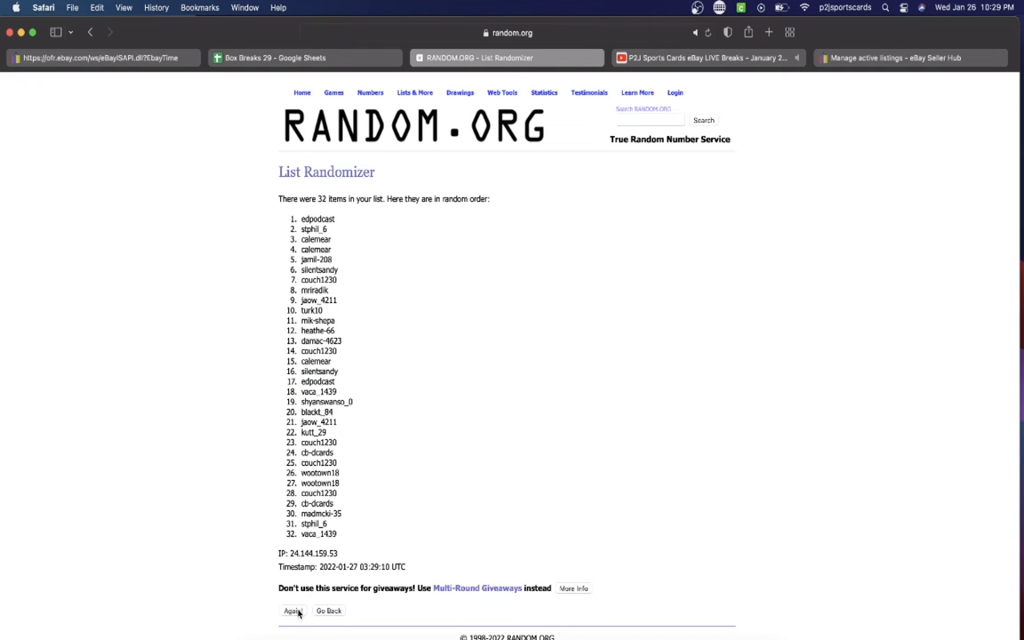
click(291, 611)
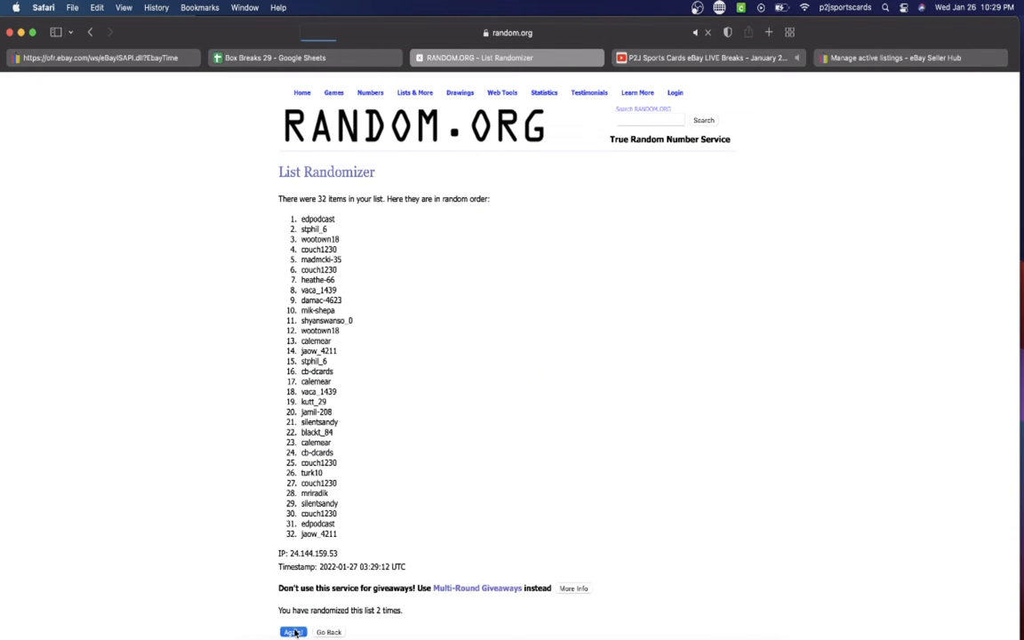
click(291, 632)
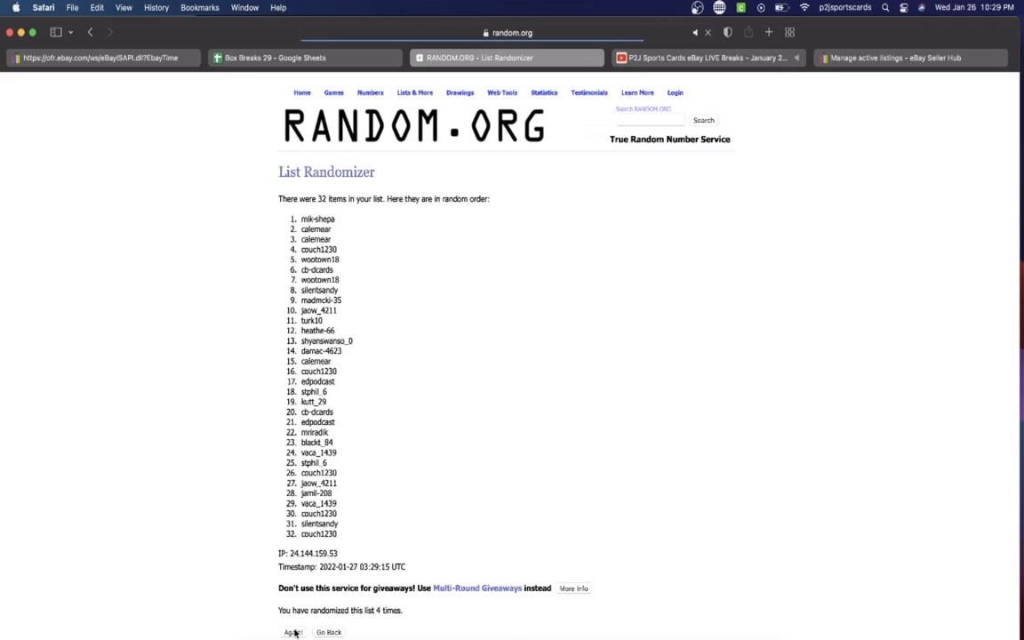
click(292, 633)
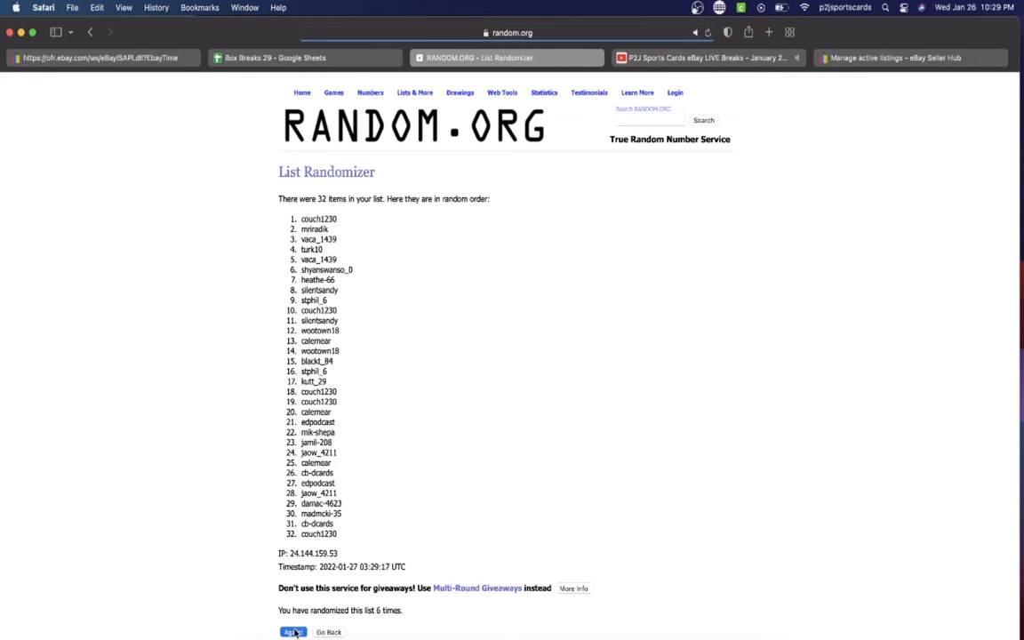
click(292, 633)
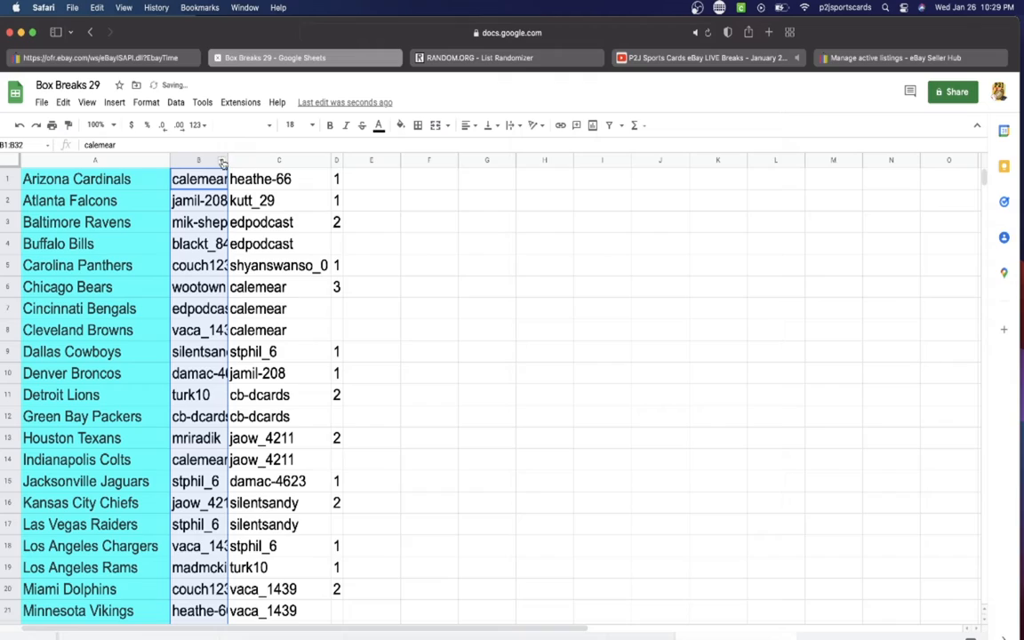
Check the randomized username calemear now assigned to the Arizona Cardinals in column B.
scroll(down, 3)
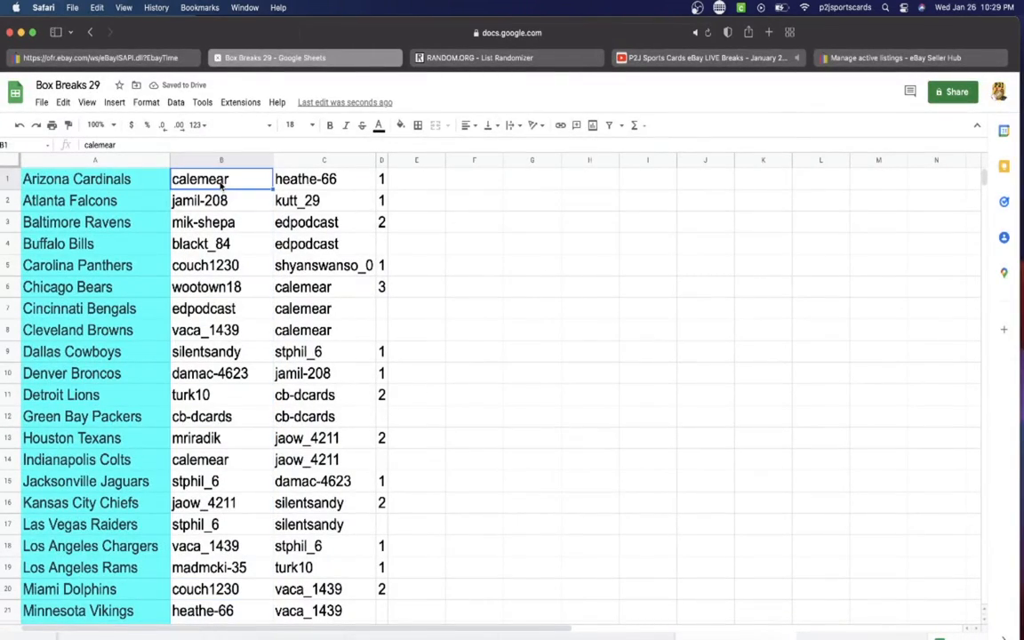
click(221, 222)
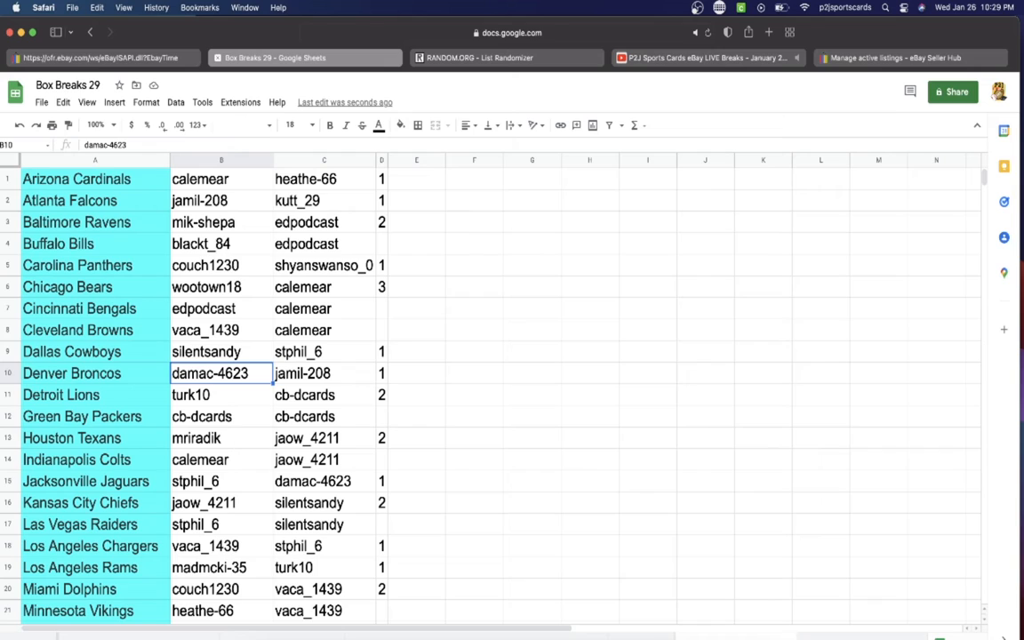
click(220, 416)
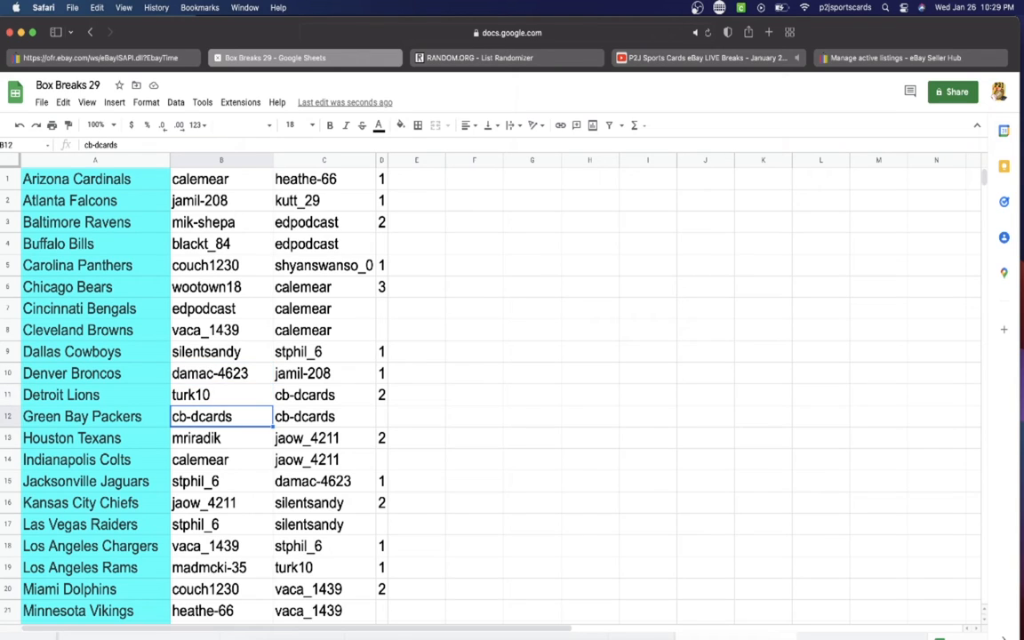
click(221, 437)
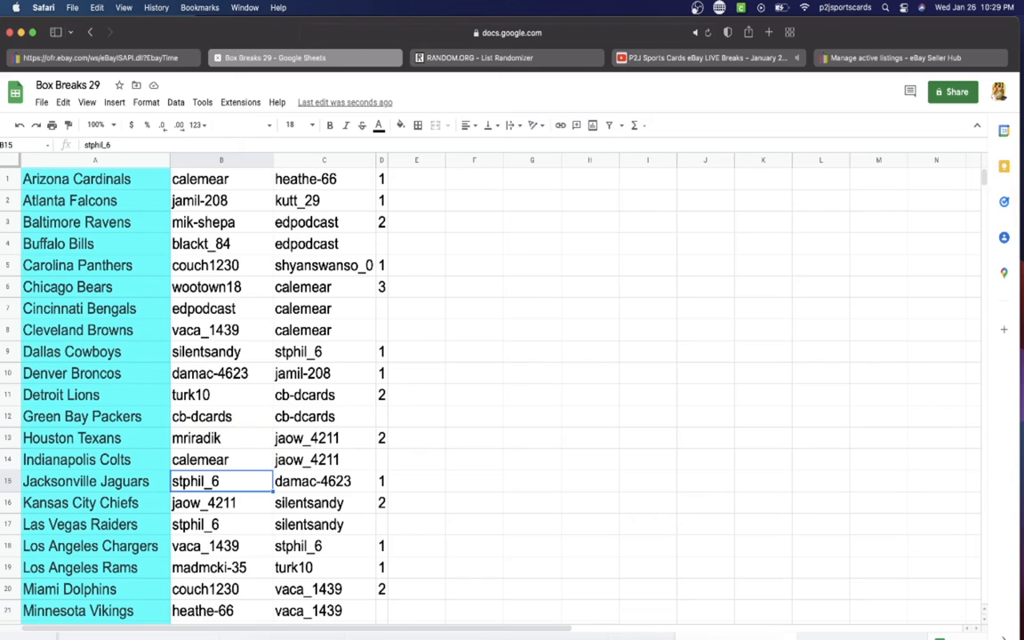
click(220, 501)
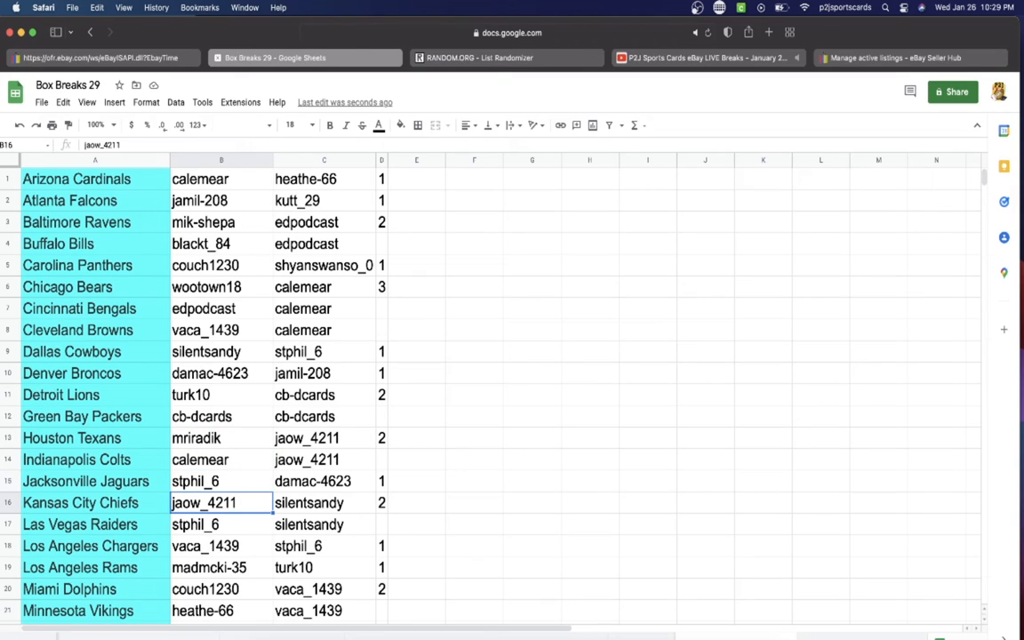
click(204, 545)
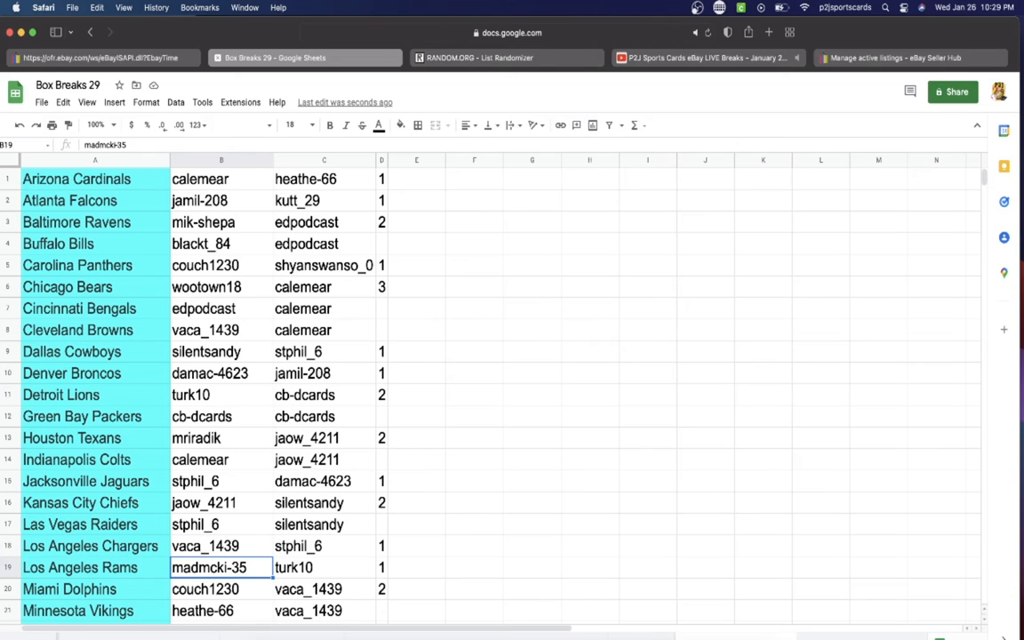
click(220, 611)
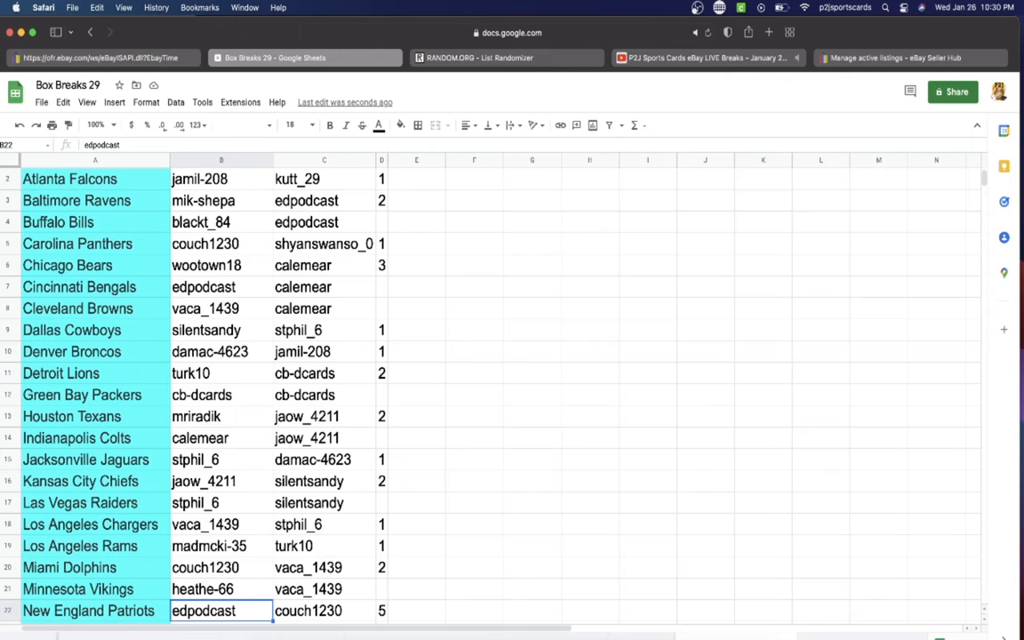
scroll(down, 3)
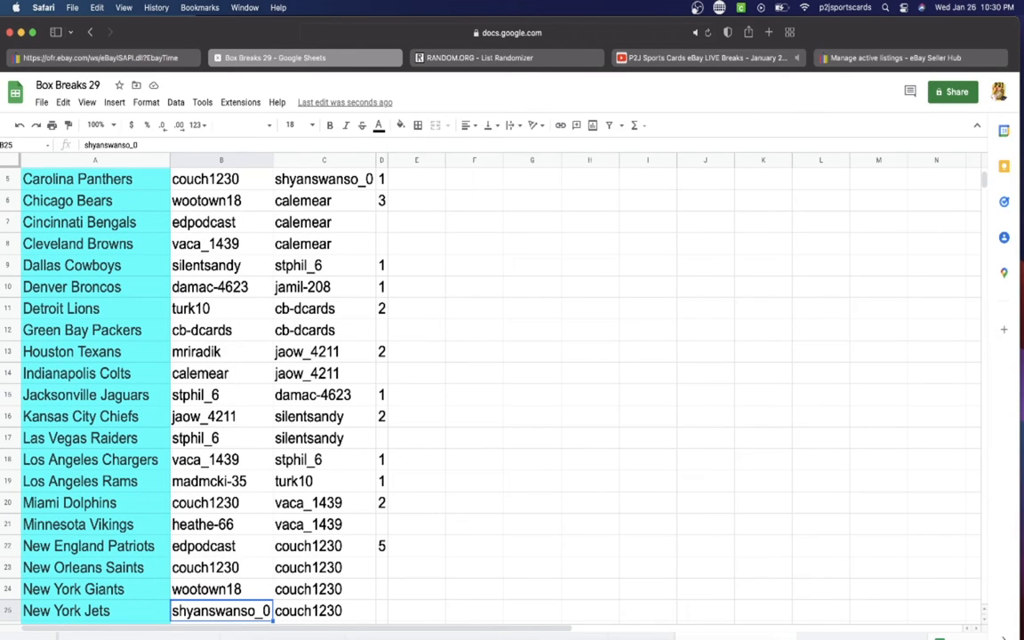
scroll(down, 3)
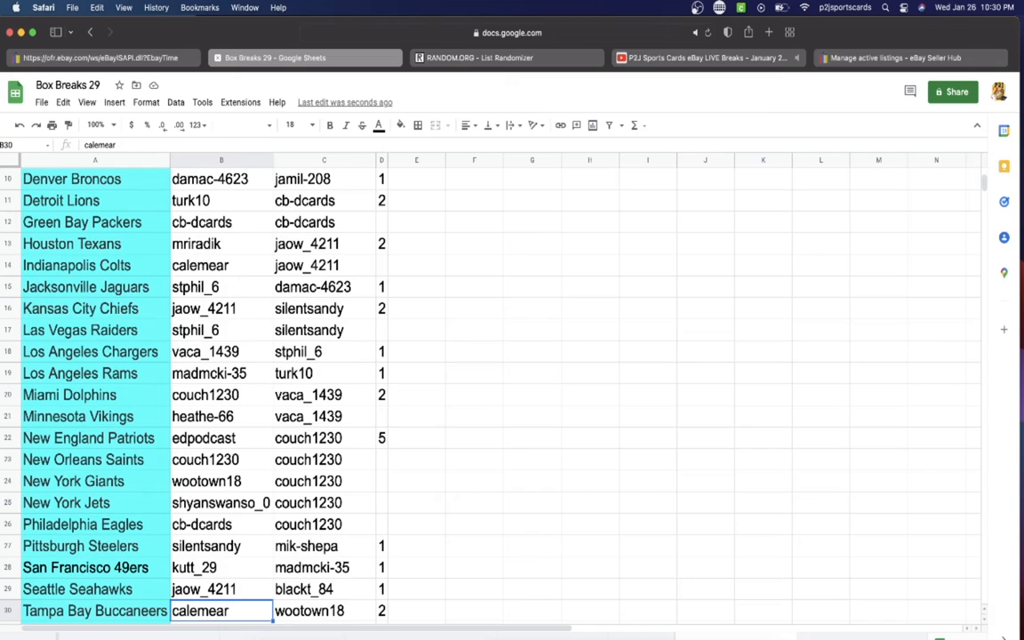
scroll(down, 3)
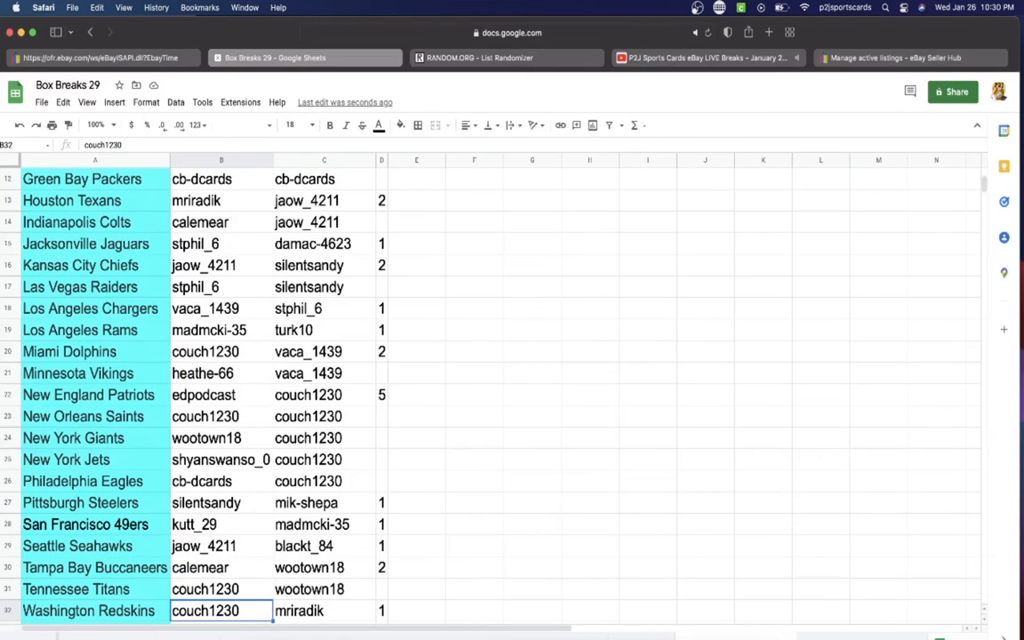
click(220, 265)
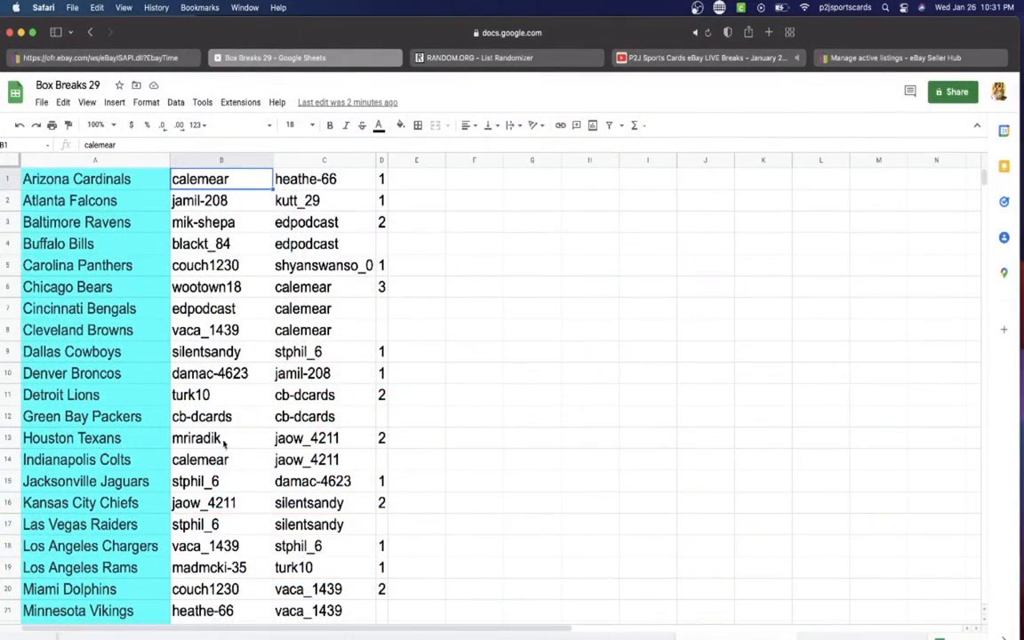
click(220, 458)
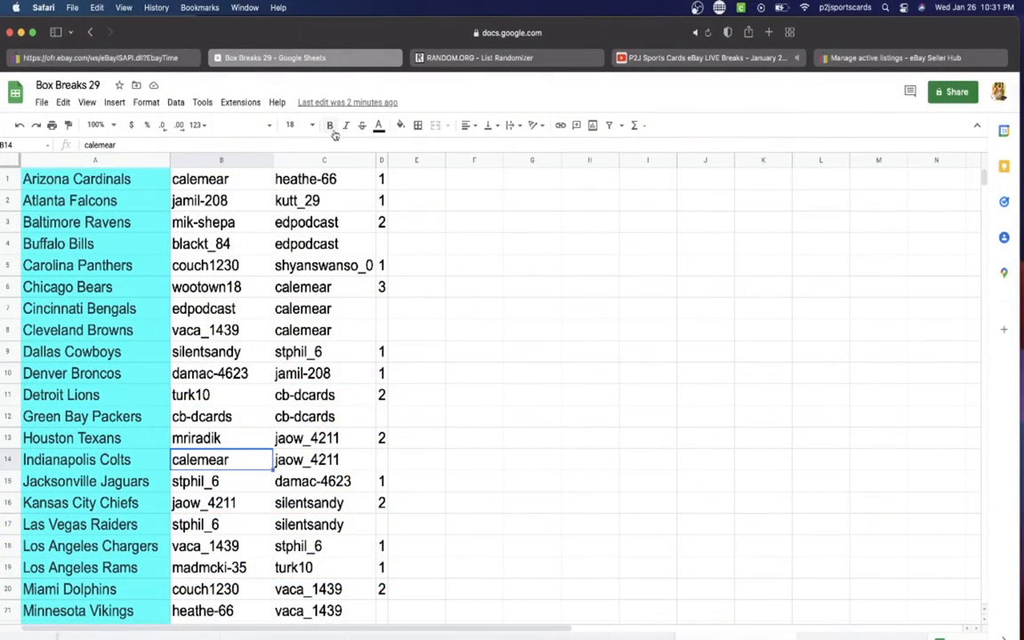